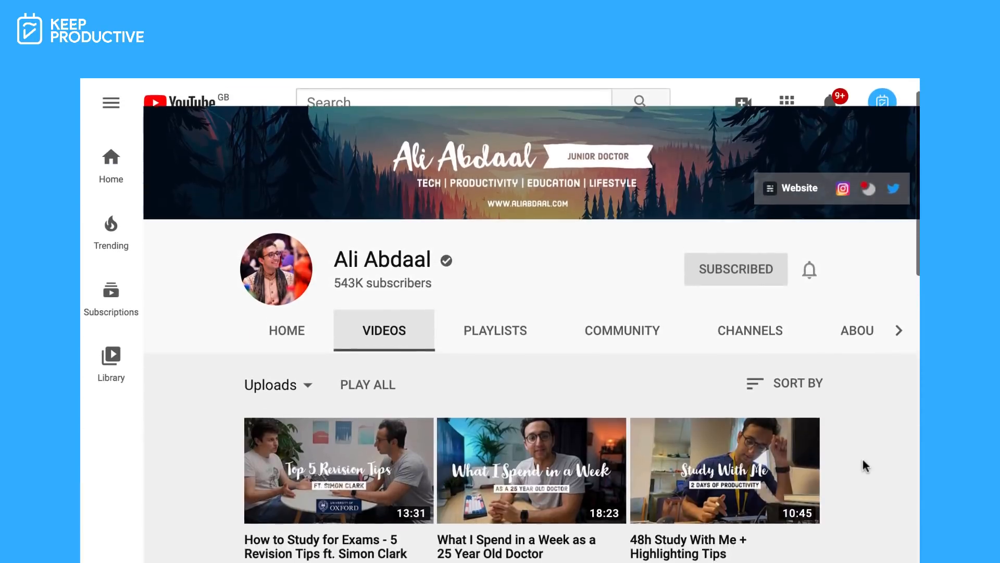
Step: Browse the Edu, Someday / Maybe and TeamAli projects, then open Biz's three tasks
scroll(down, 3)
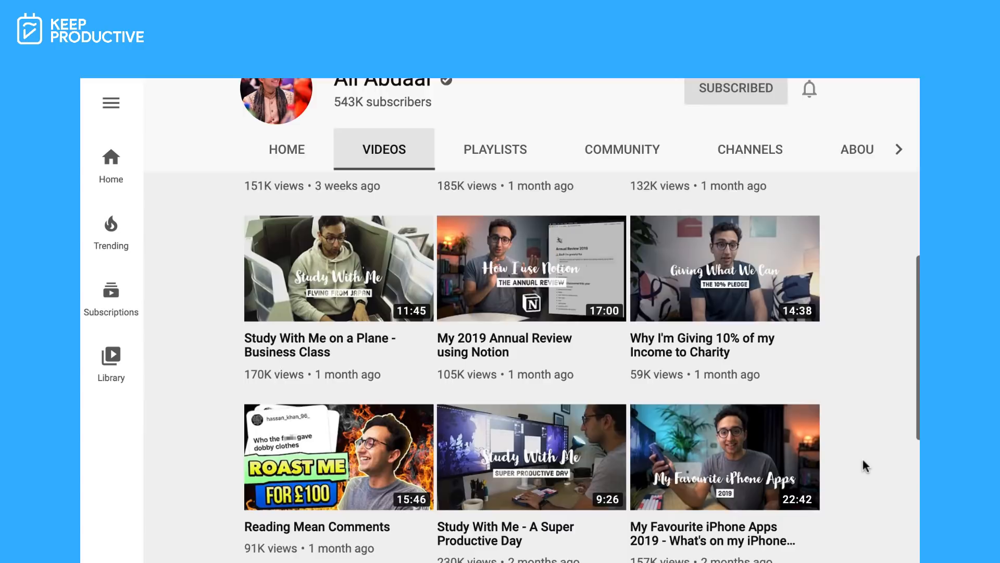
scroll(down, 3)
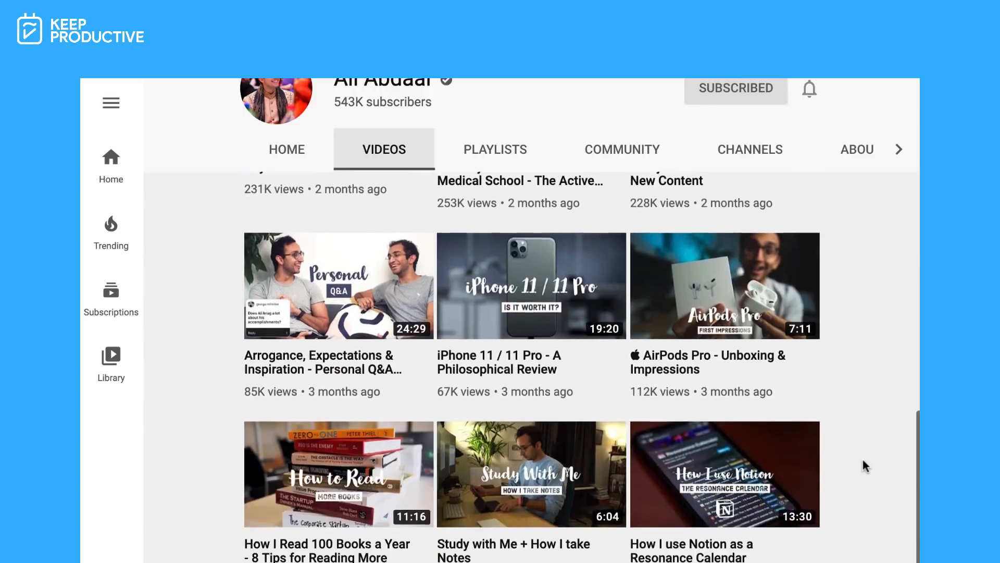
scroll(down, 3)
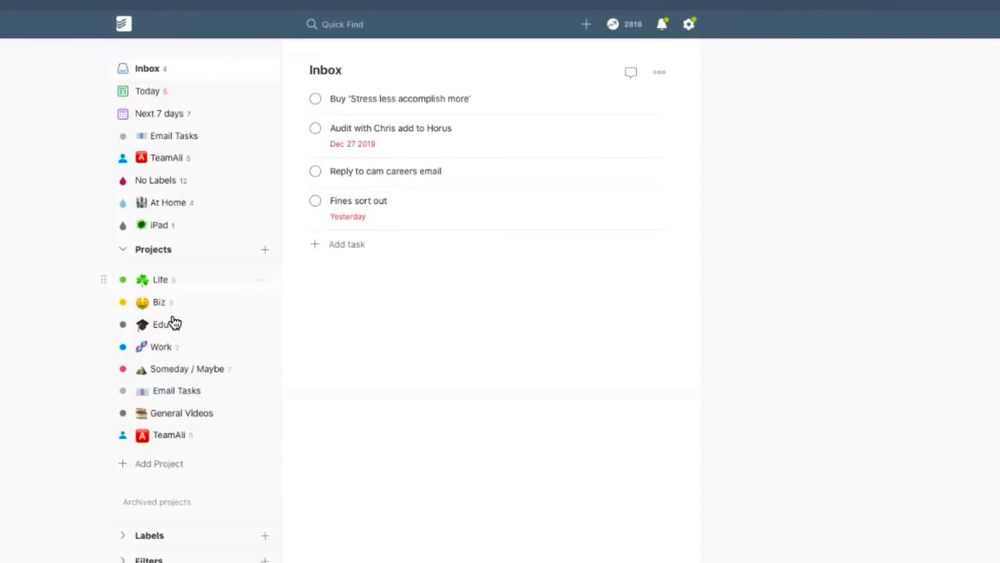
mouse_move(139, 400)
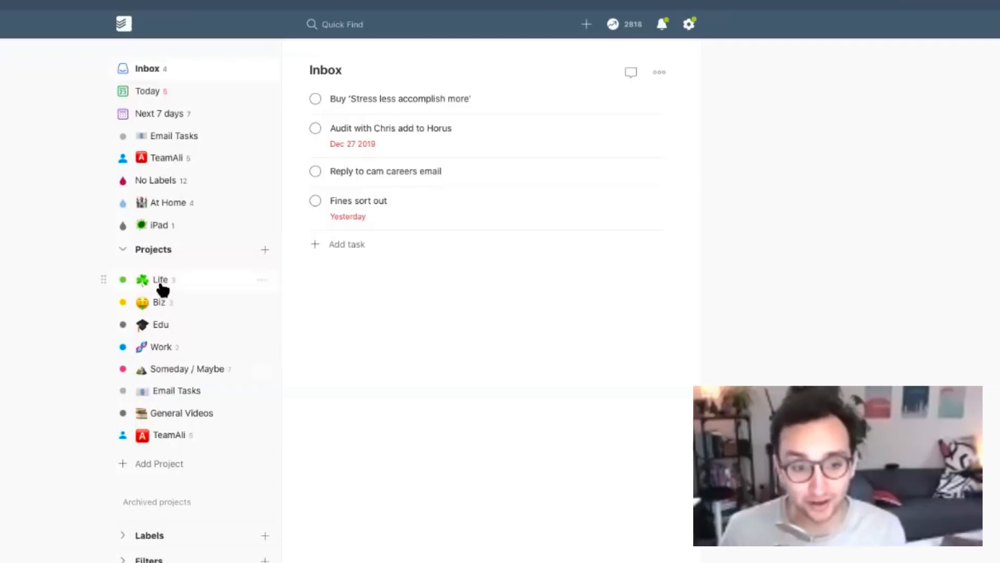
click(161, 324)
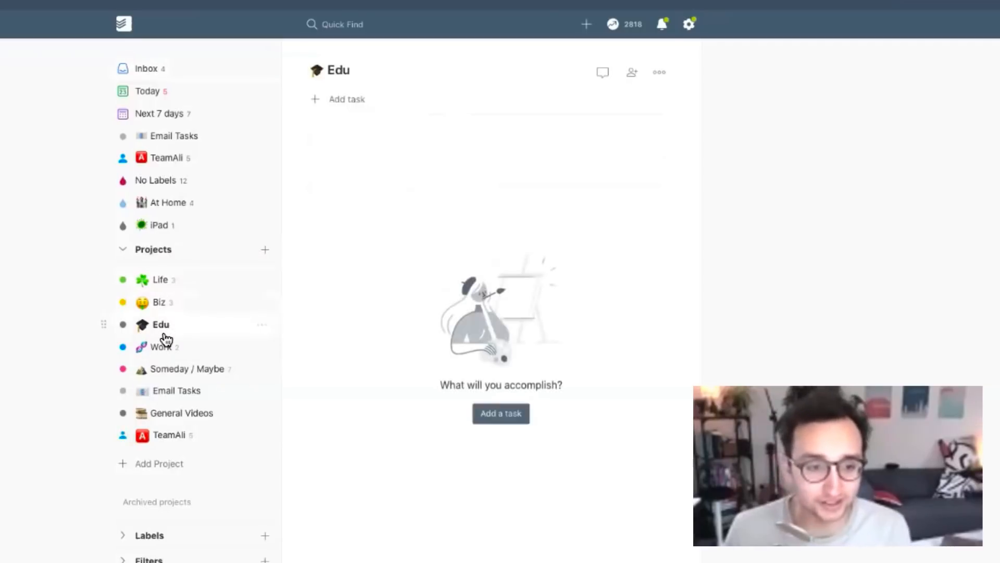
click(187, 368)
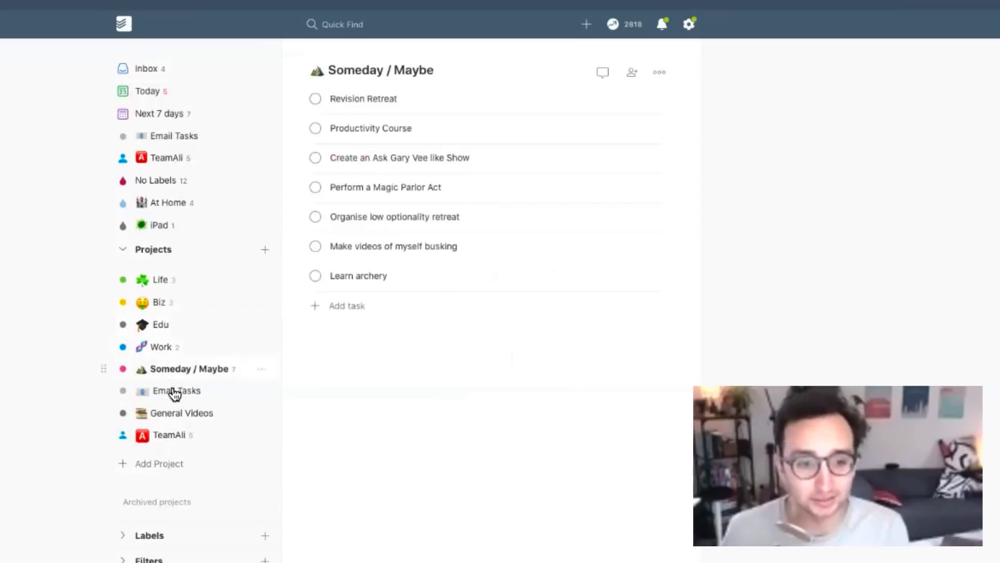
click(170, 434)
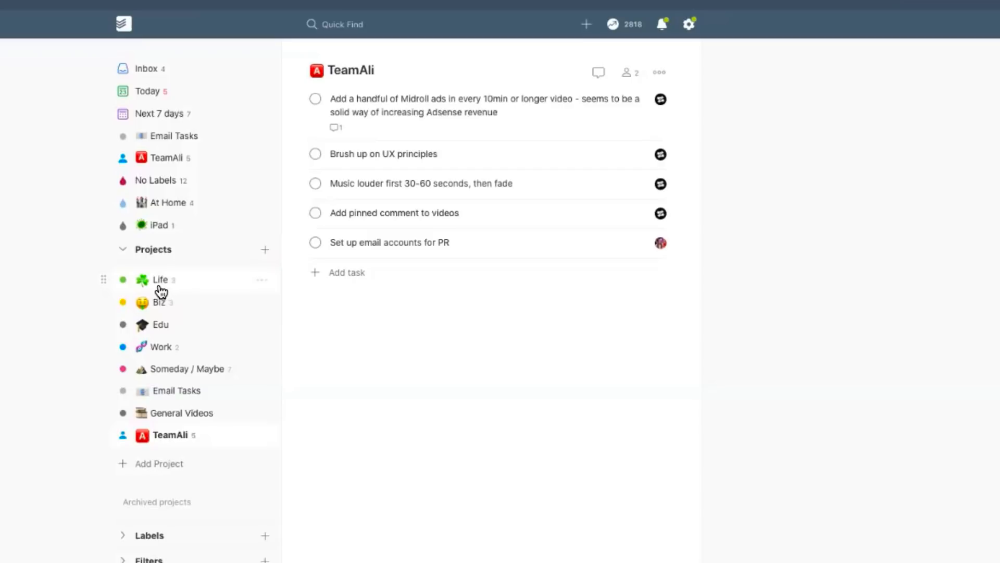
click(160, 279)
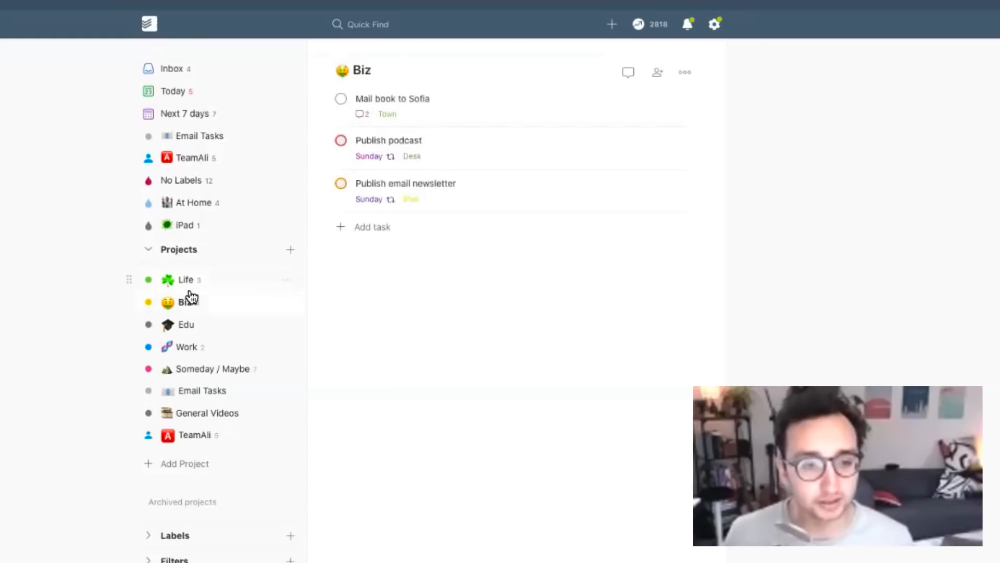
Step: Pass through Edu and open Life: calling Nani, watering plants, meter-reading email
click(186, 324)
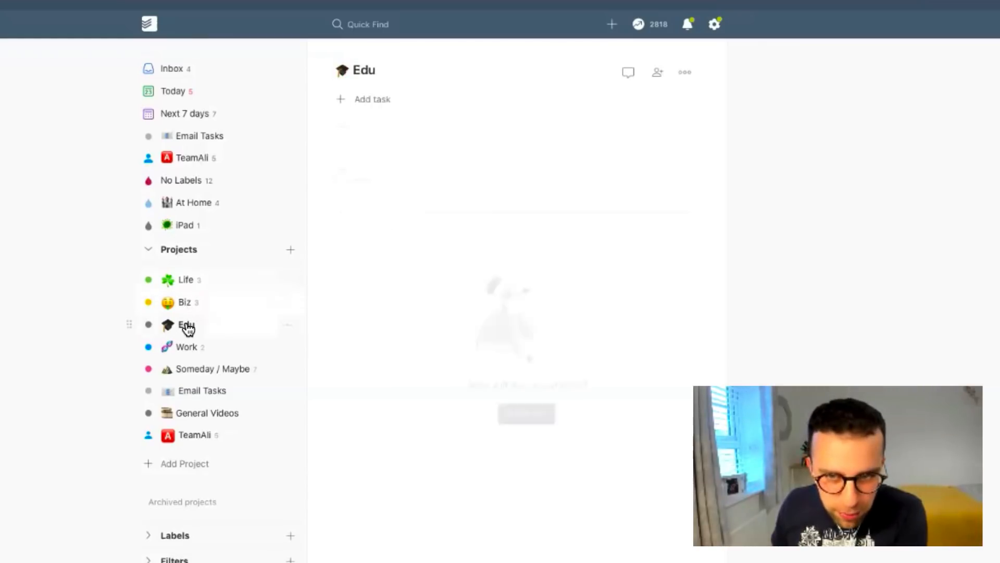
click(186, 279)
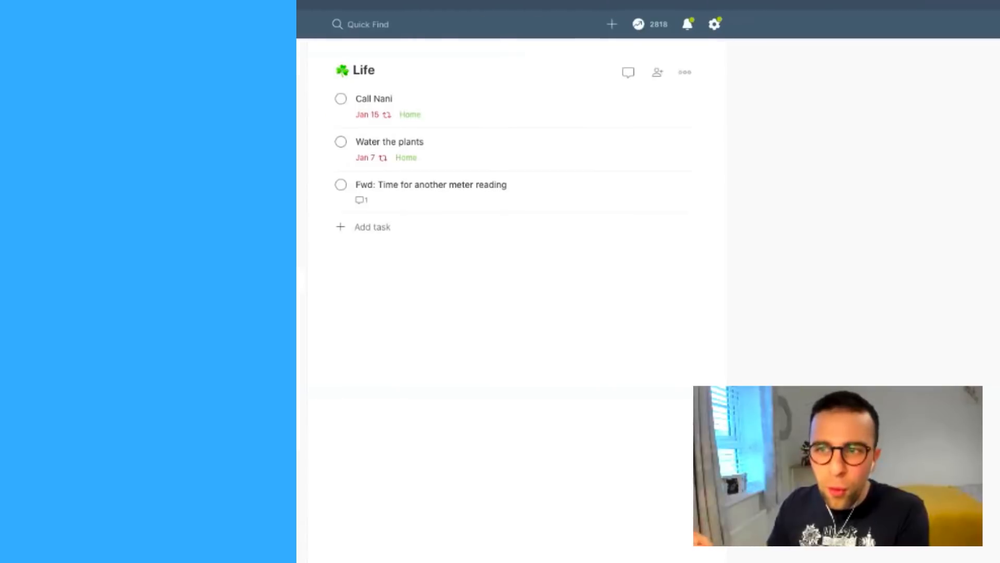
click(149, 24)
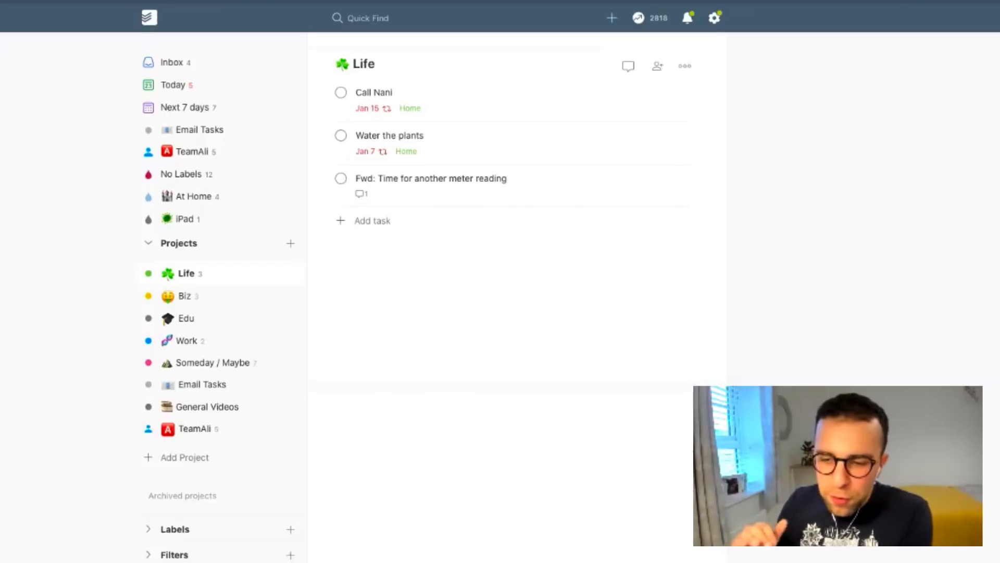
click(185, 295)
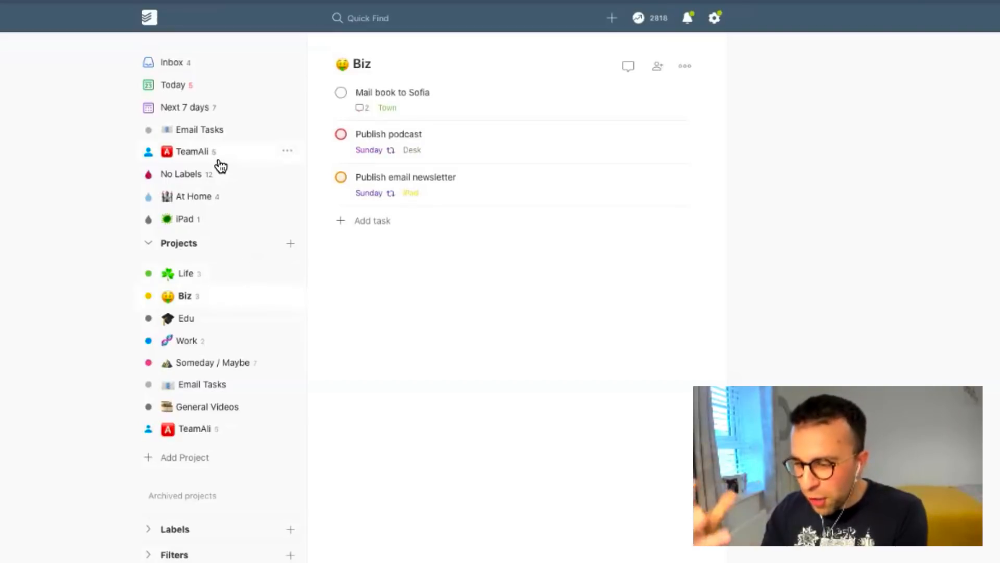
mouse_move(203, 58)
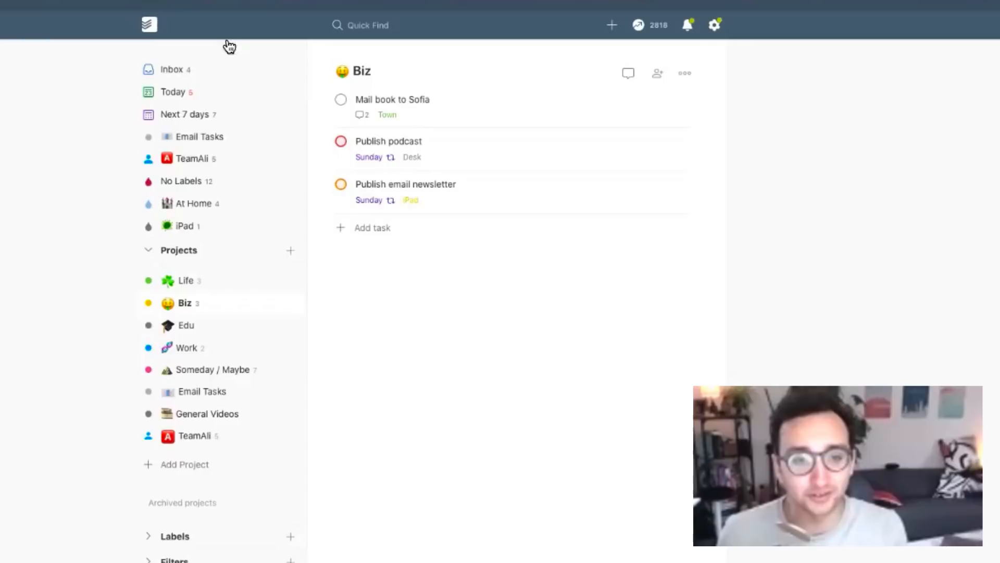
mouse_move(399, 179)
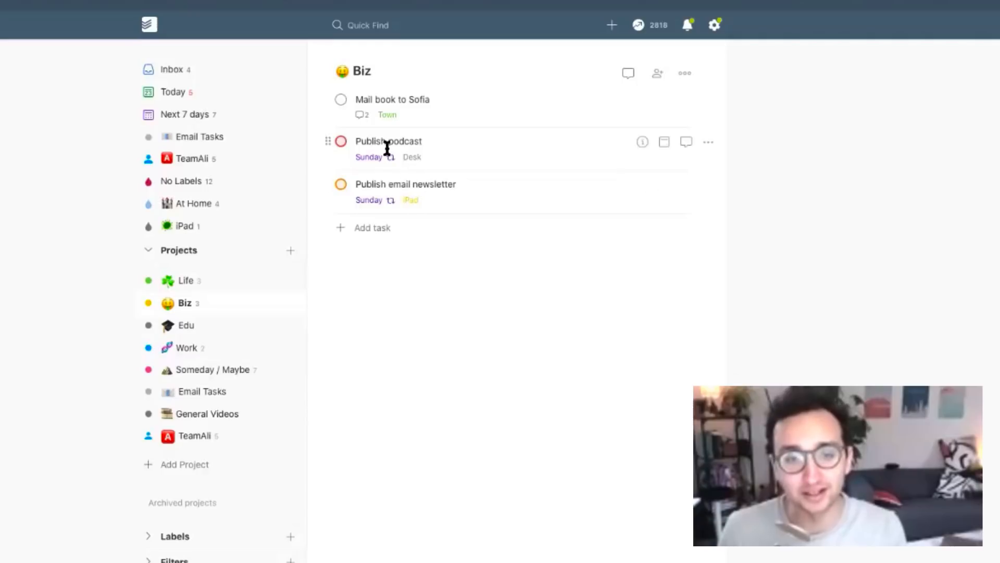
mouse_move(368, 200)
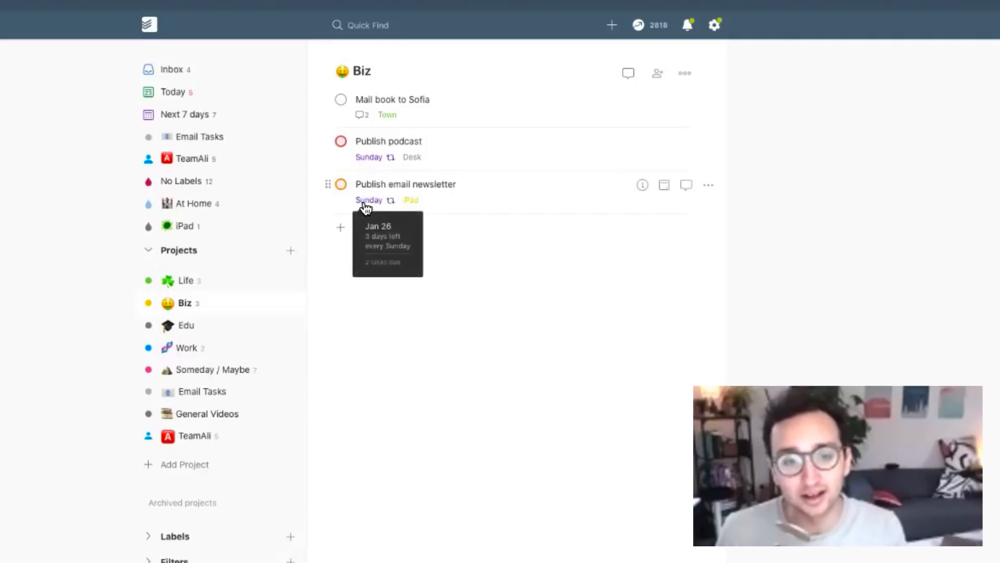
mouse_move(450, 96)
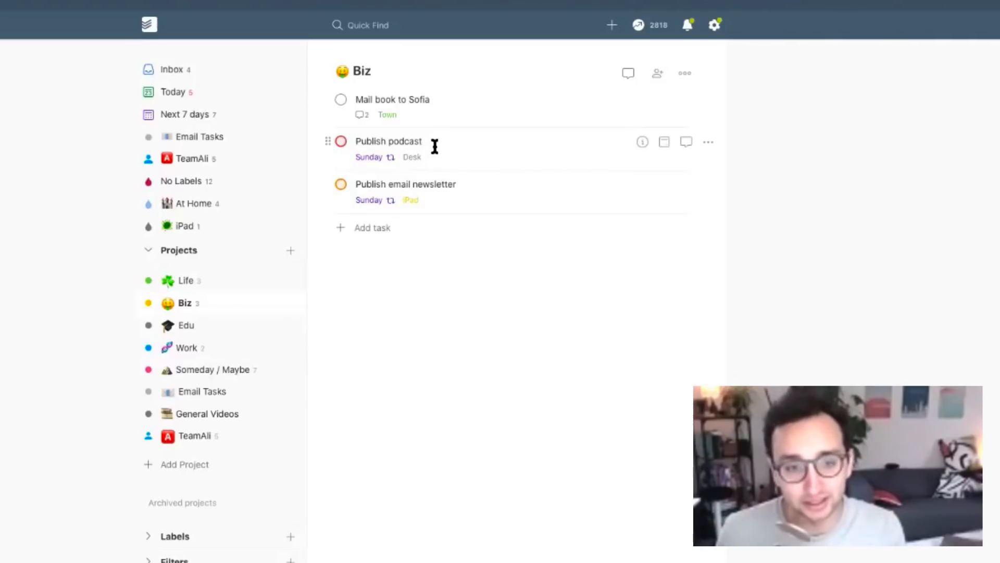
mouse_move(420, 99)
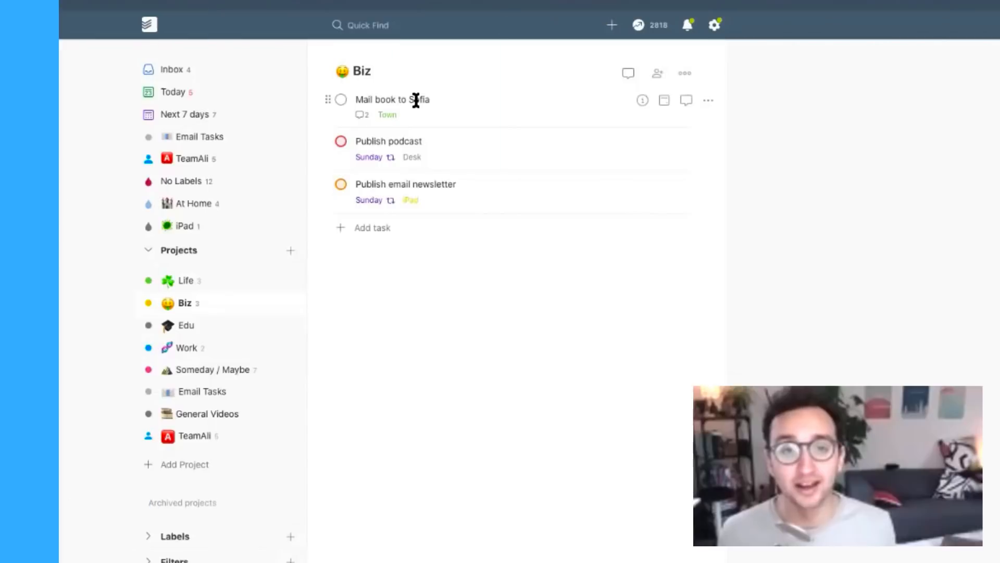
mouse_move(413, 109)
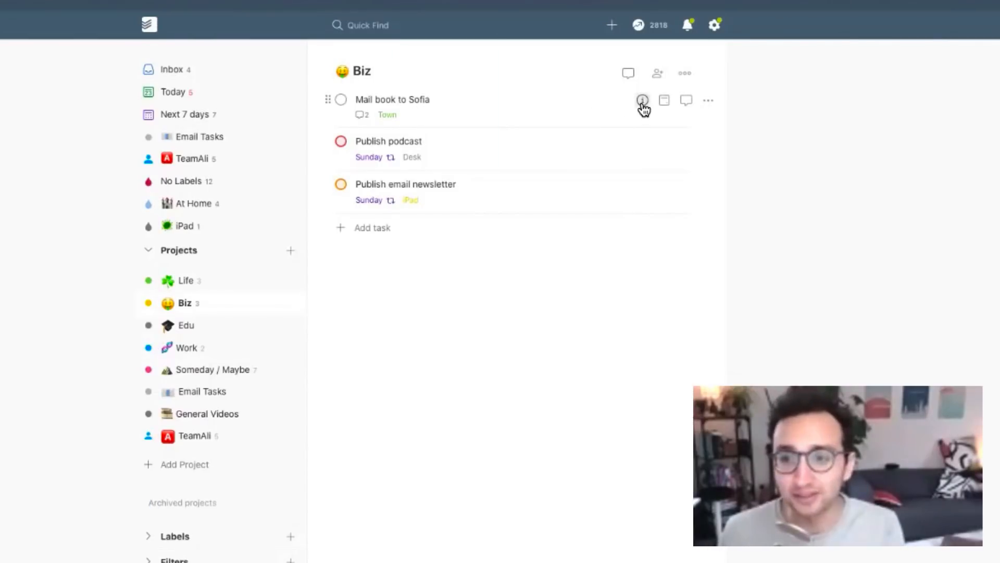
Step: Open 'Mail book to Sofia' details and list all Town-labelled tasks
click(642, 100)
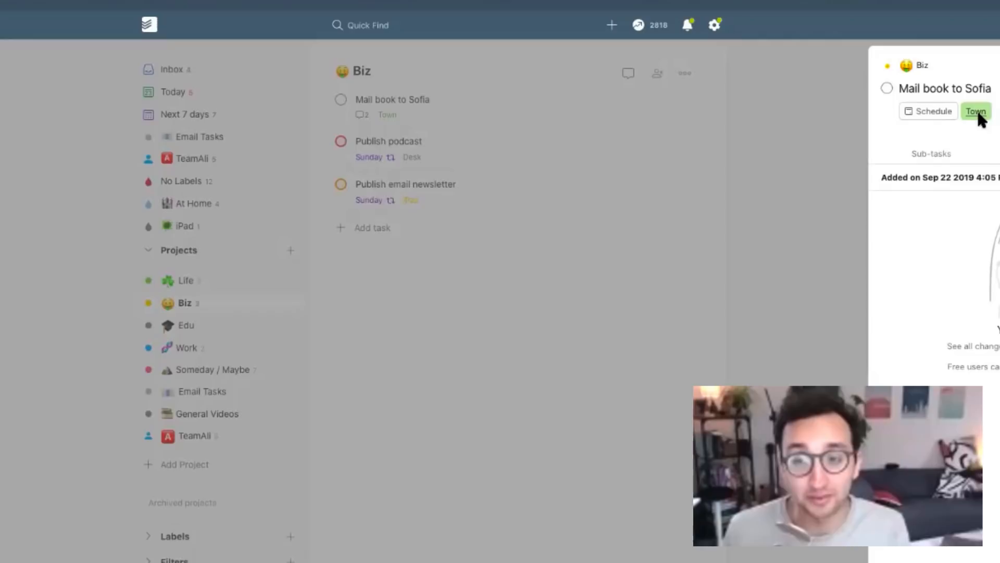
click(975, 111)
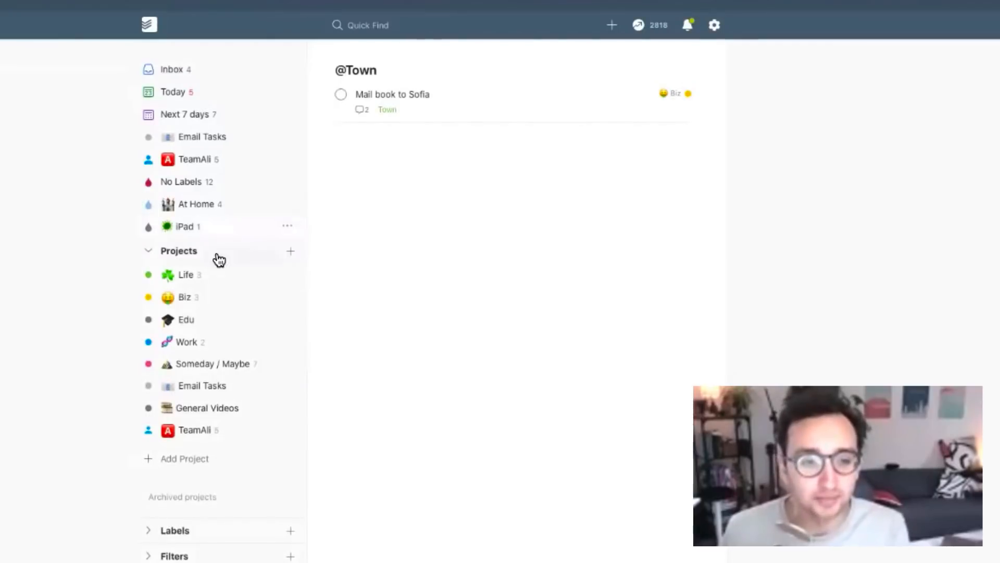
Step: View the iPad and At Home filters, then return to the Life project
click(185, 226)
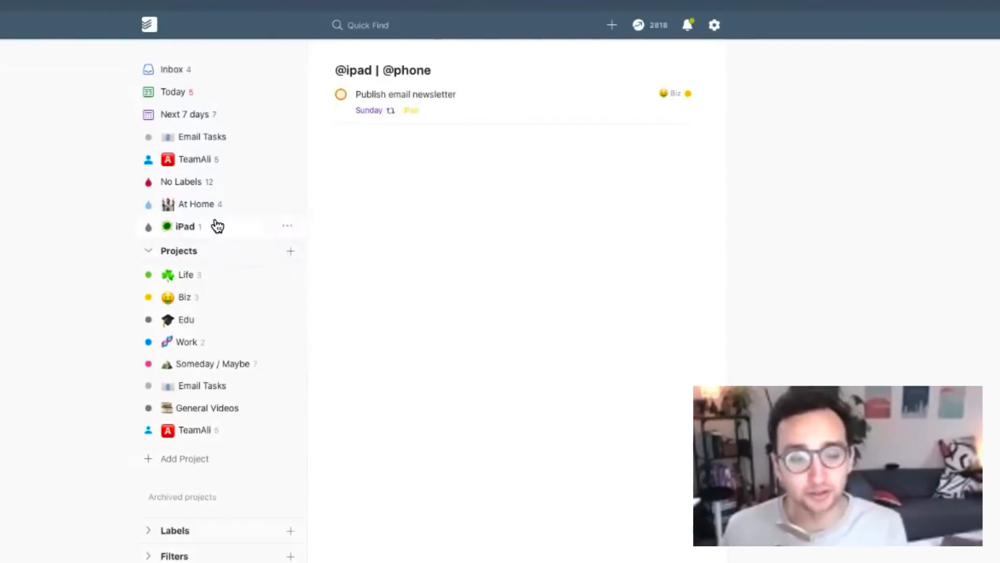
click(196, 203)
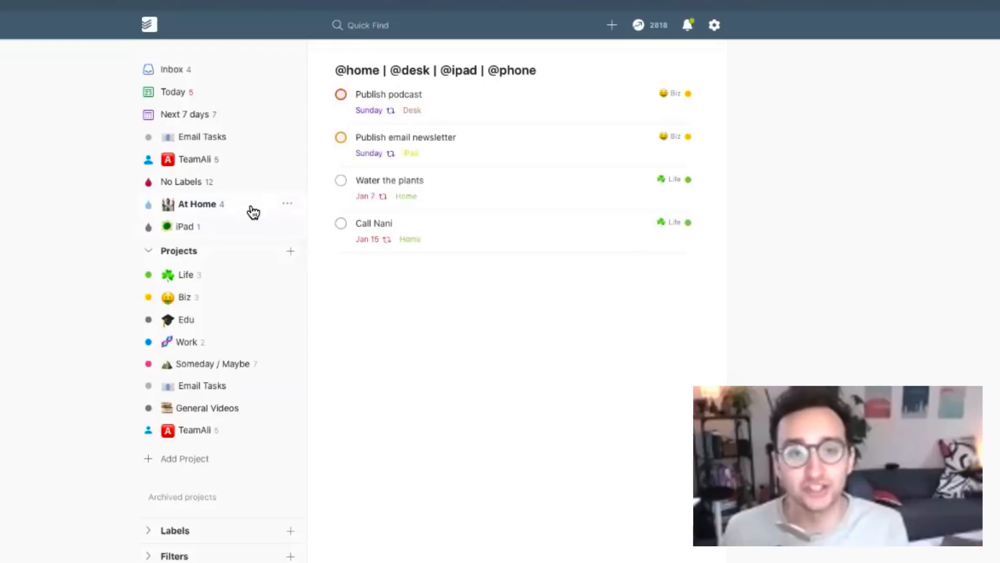
mouse_move(561, 77)
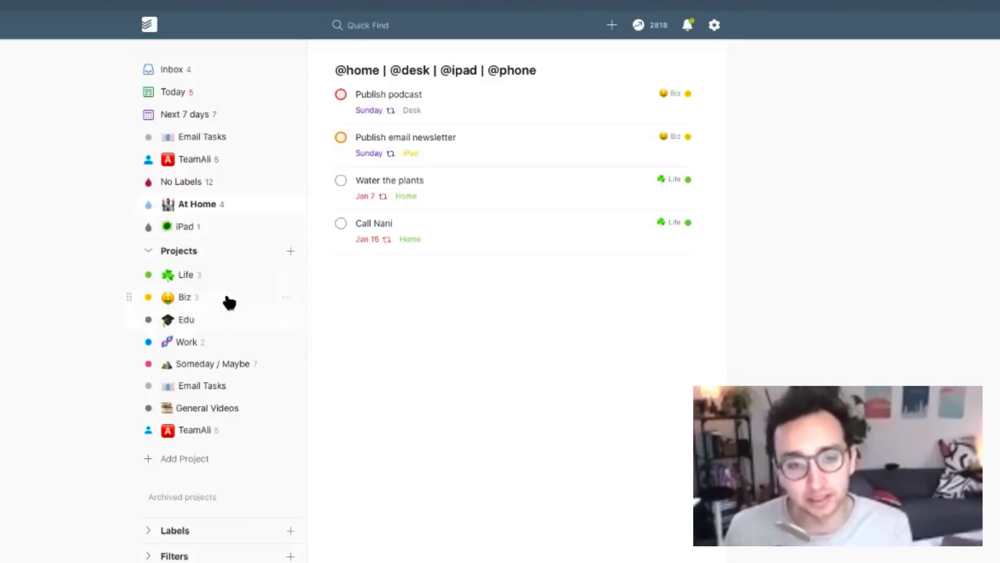
click(185, 296)
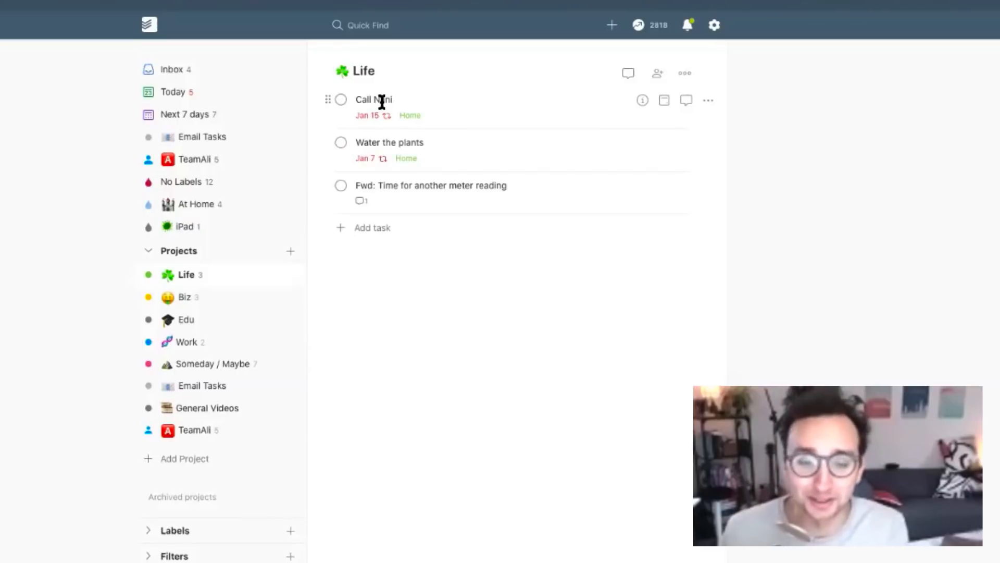
mouse_move(405, 142)
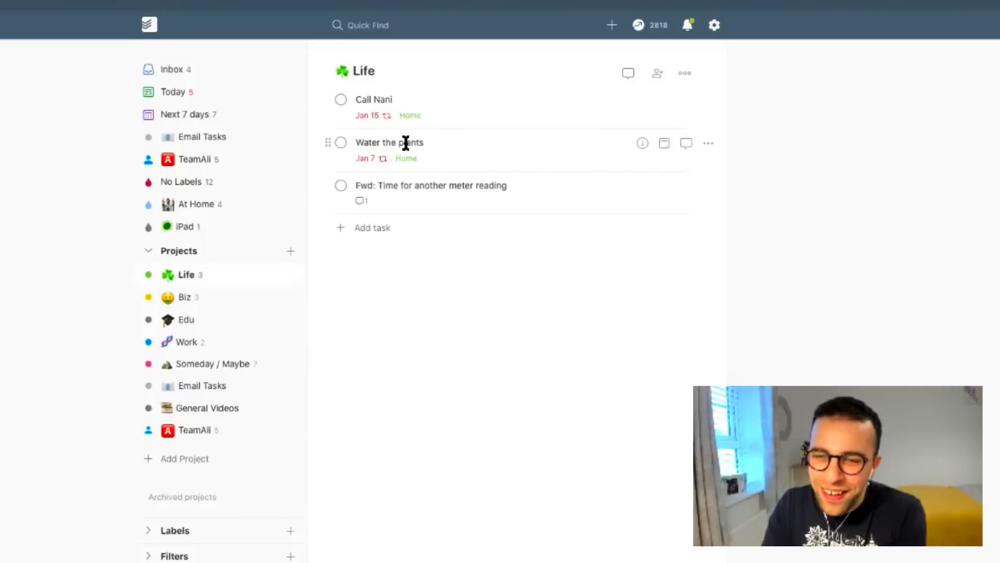
mouse_move(341, 142)
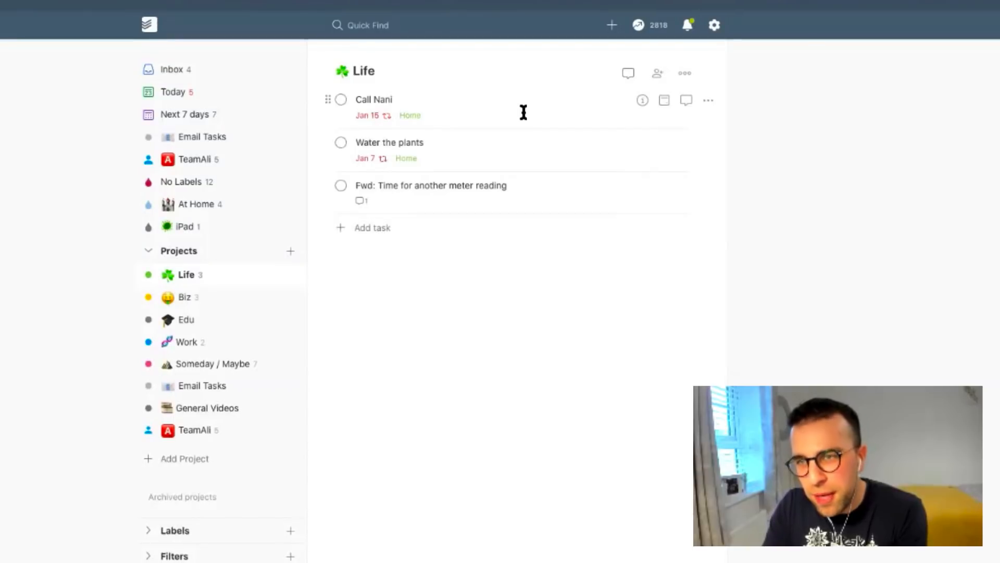
mouse_move(516, 115)
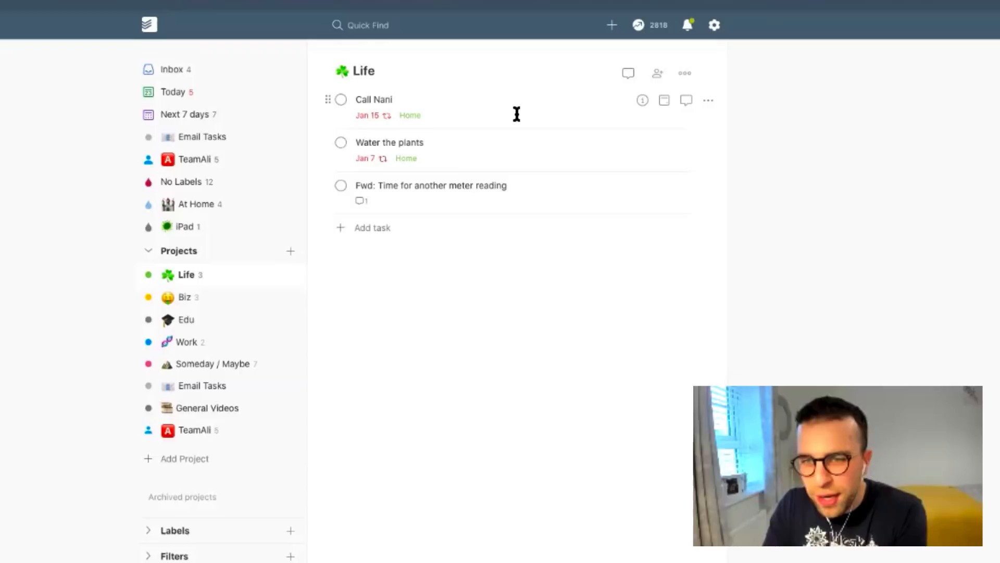
mouse_move(250, 343)
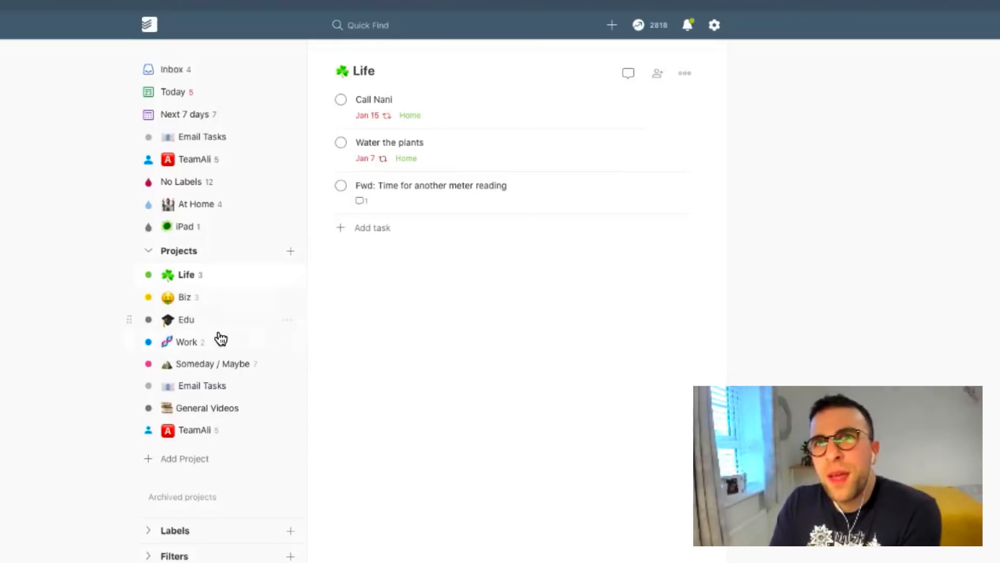
Step: Show the Work project's VR portfolio and BMJ Sim submission tasks
click(187, 341)
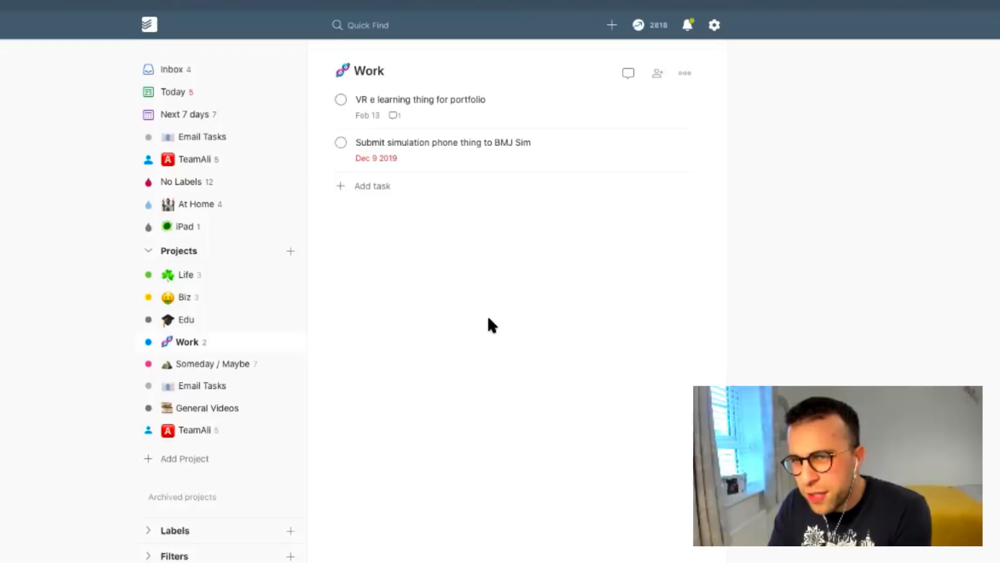
mouse_move(488, 321)
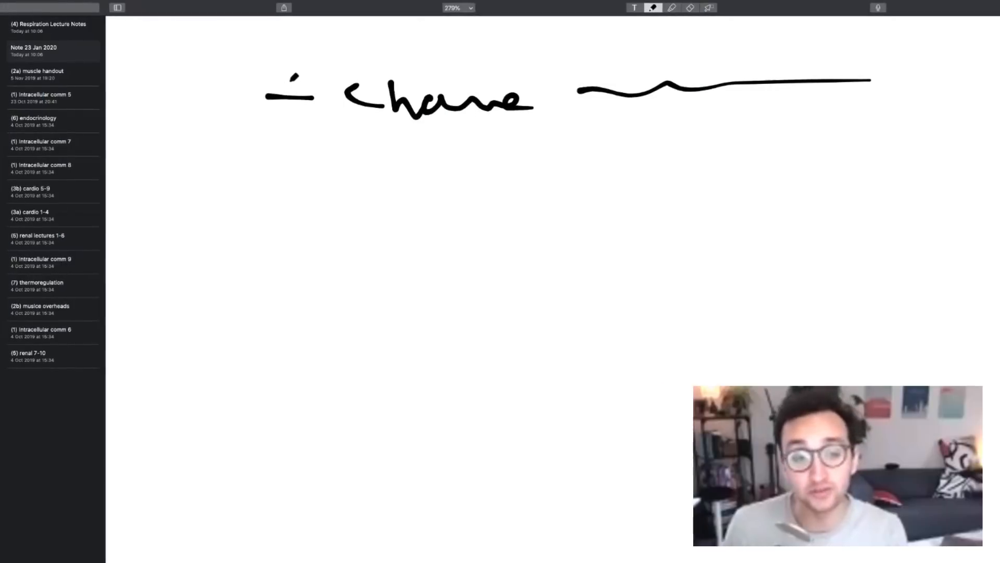
Step: Draw a plus over the top dash and an arrow over the second
drag(290, 76, 290, 122)
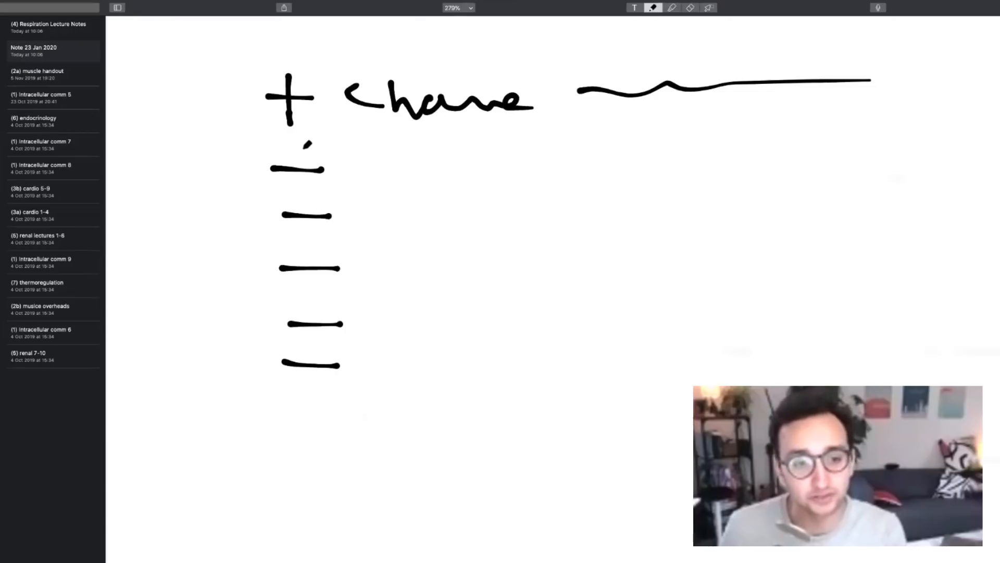
drag(300, 147, 329, 191)
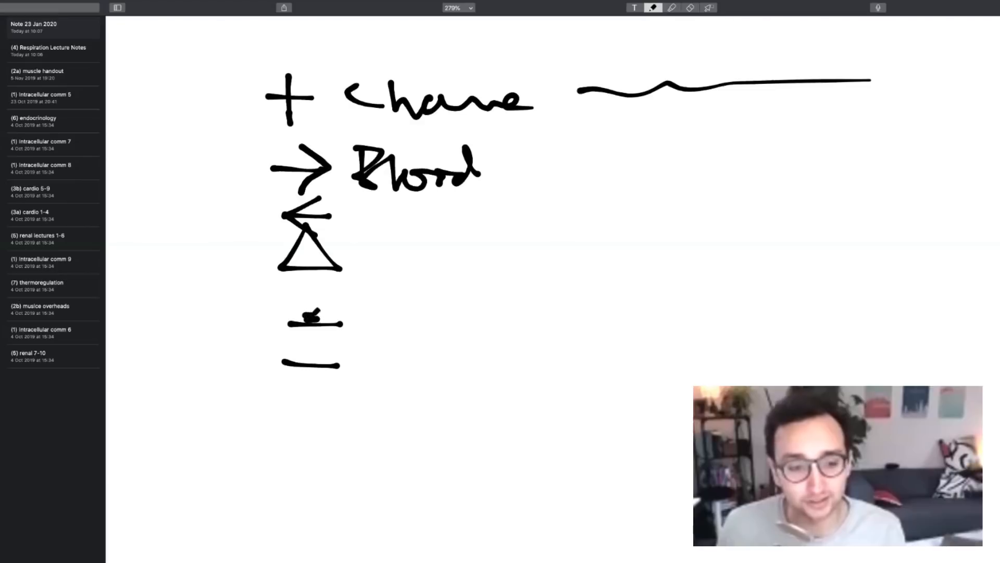
Step: Draw a lightbulb on the fourth dash and handwrite FBC beside the bottom dash
drag(300, 309, 319, 303)
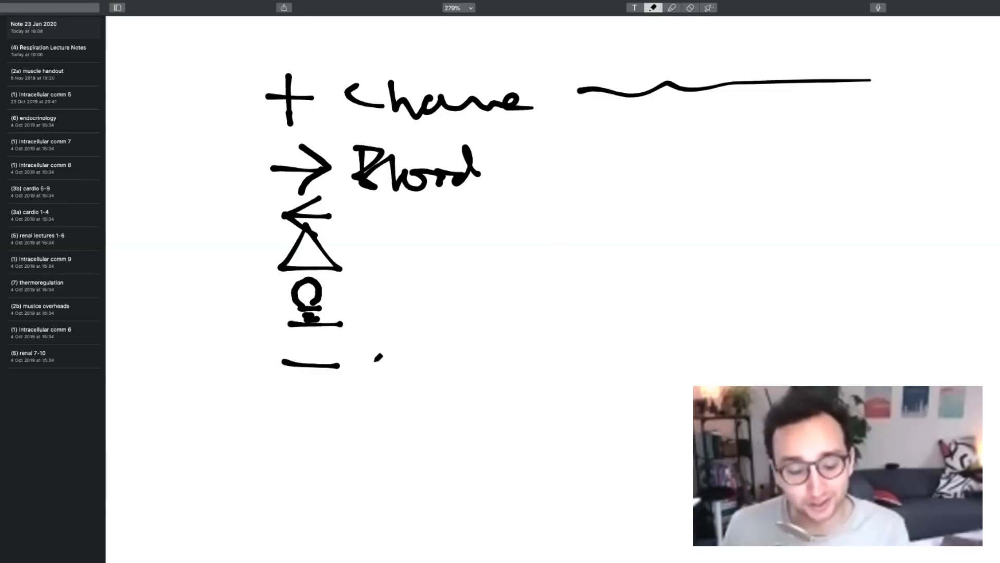
drag(380, 354, 369, 383)
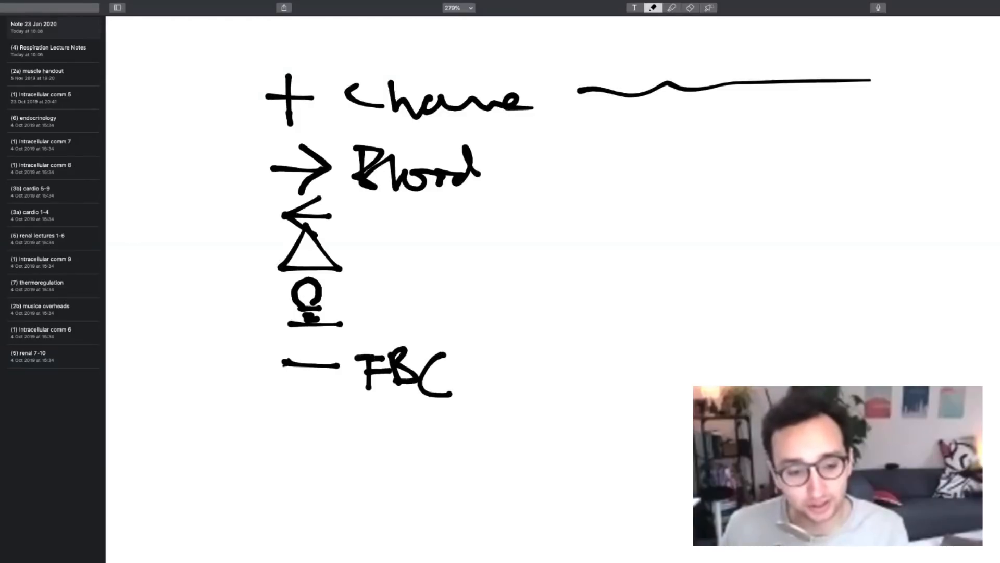
Step: Draw a square over the bottom dash beside FBC and fill it solid black
drag(287, 367, 344, 395)
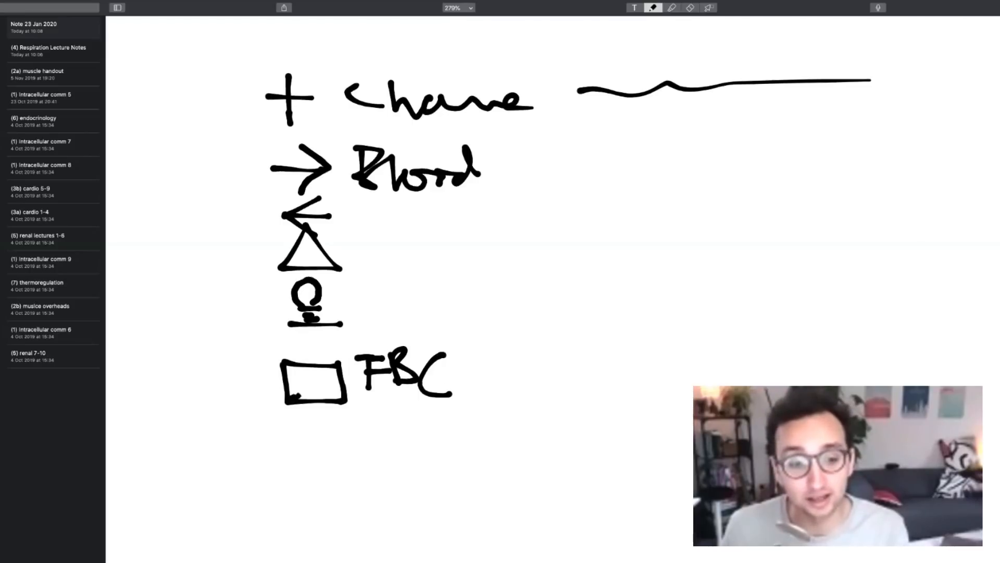
drag(293, 395, 345, 367)
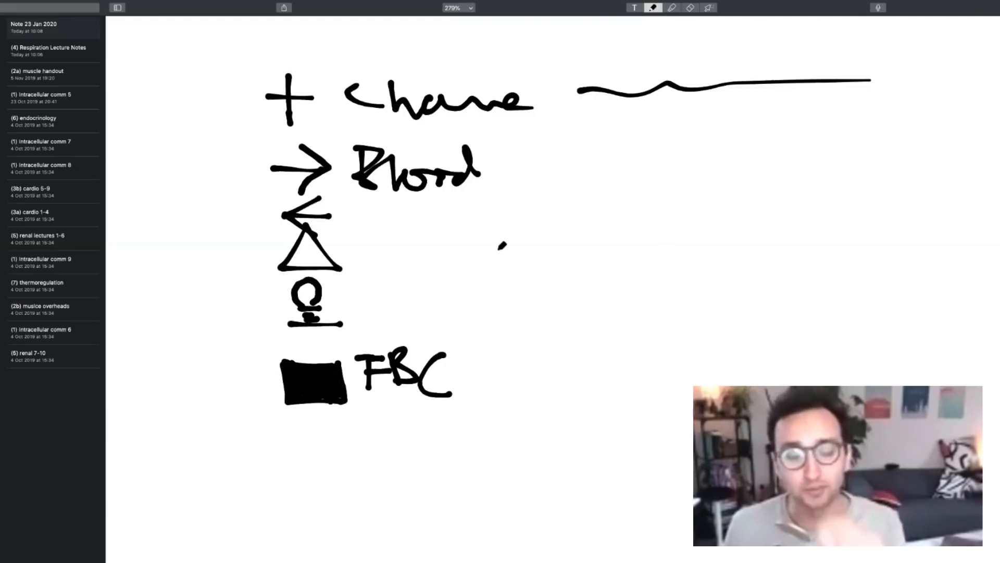
drag(510, 223, 571, 278)
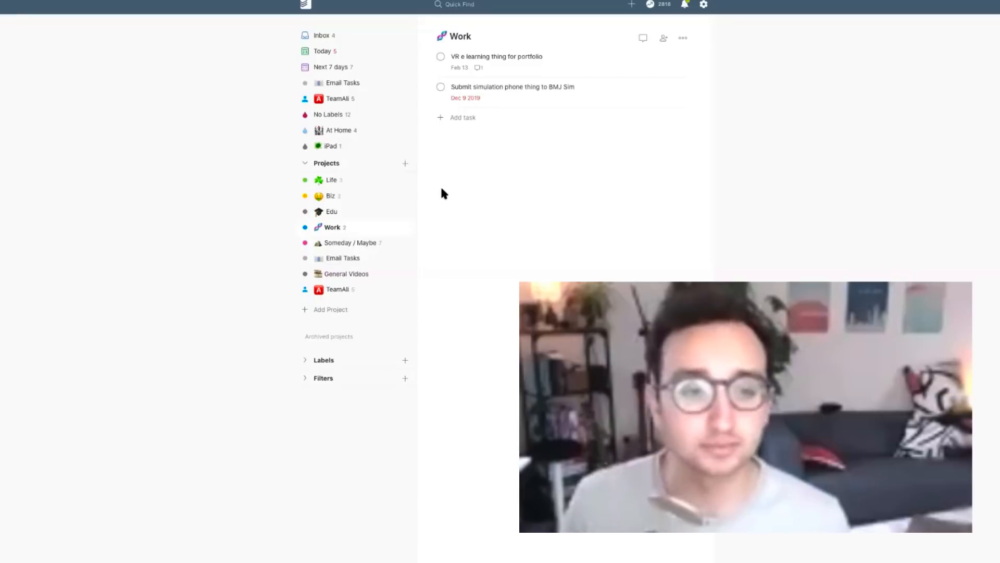
mouse_move(506, 76)
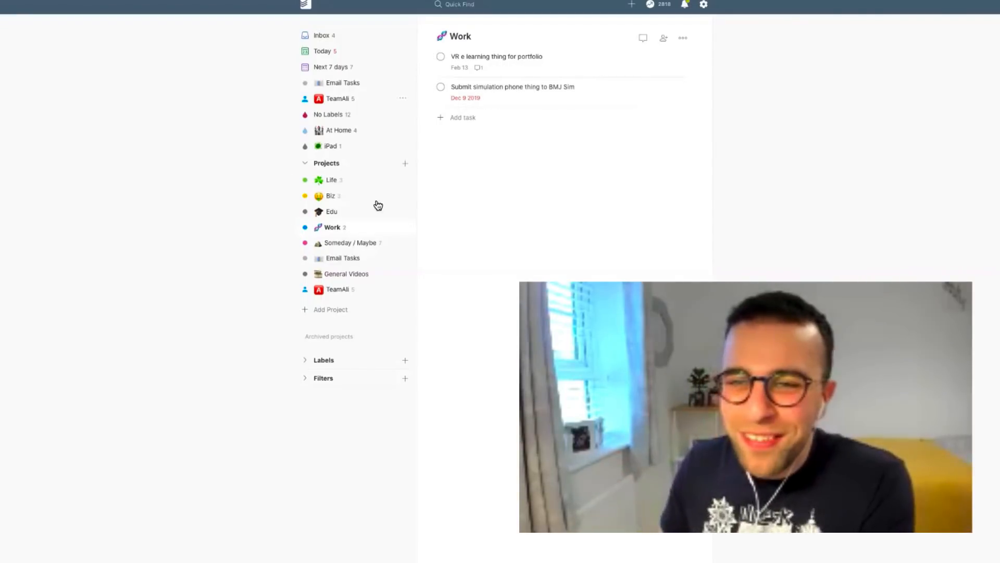
click(338, 289)
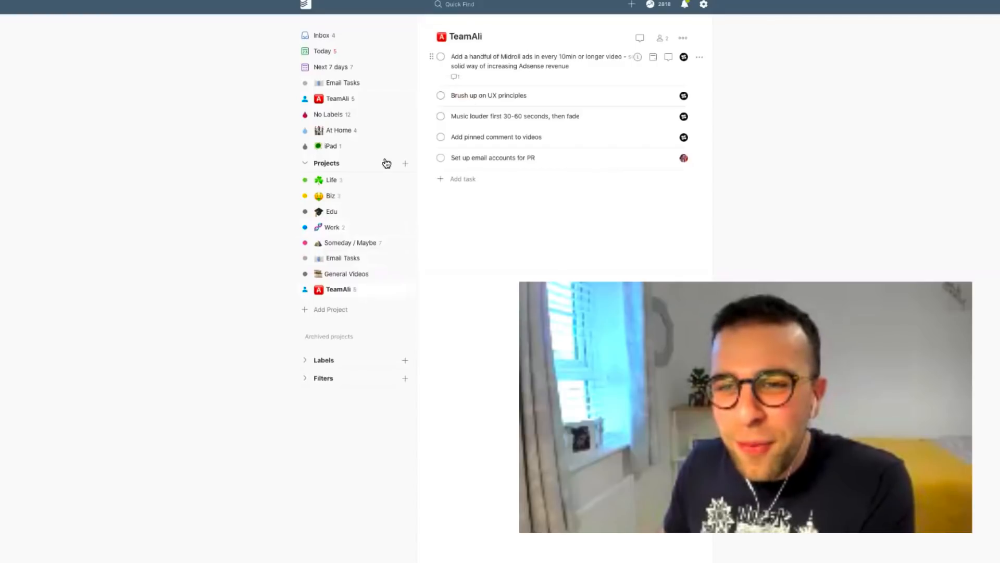
click(332, 226)
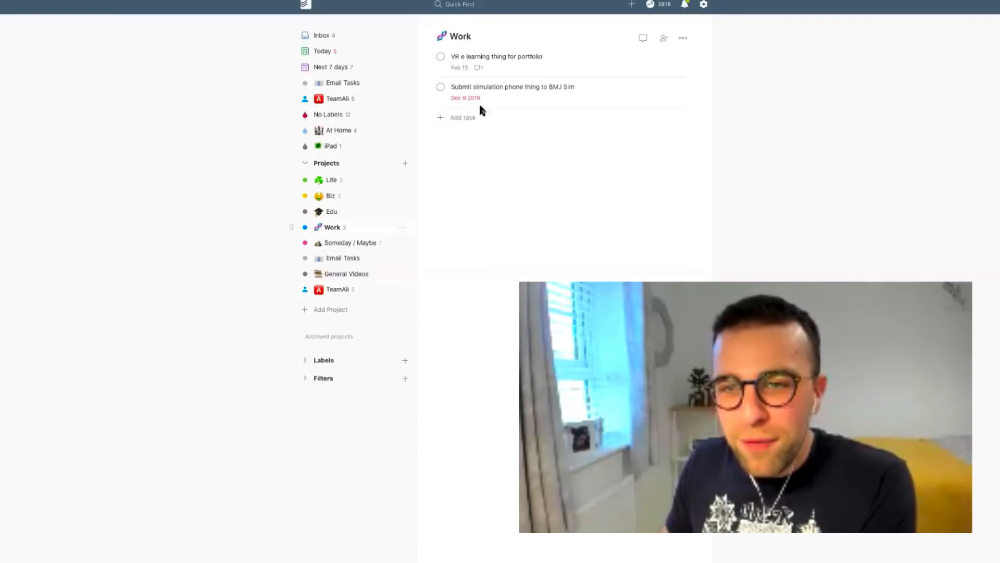